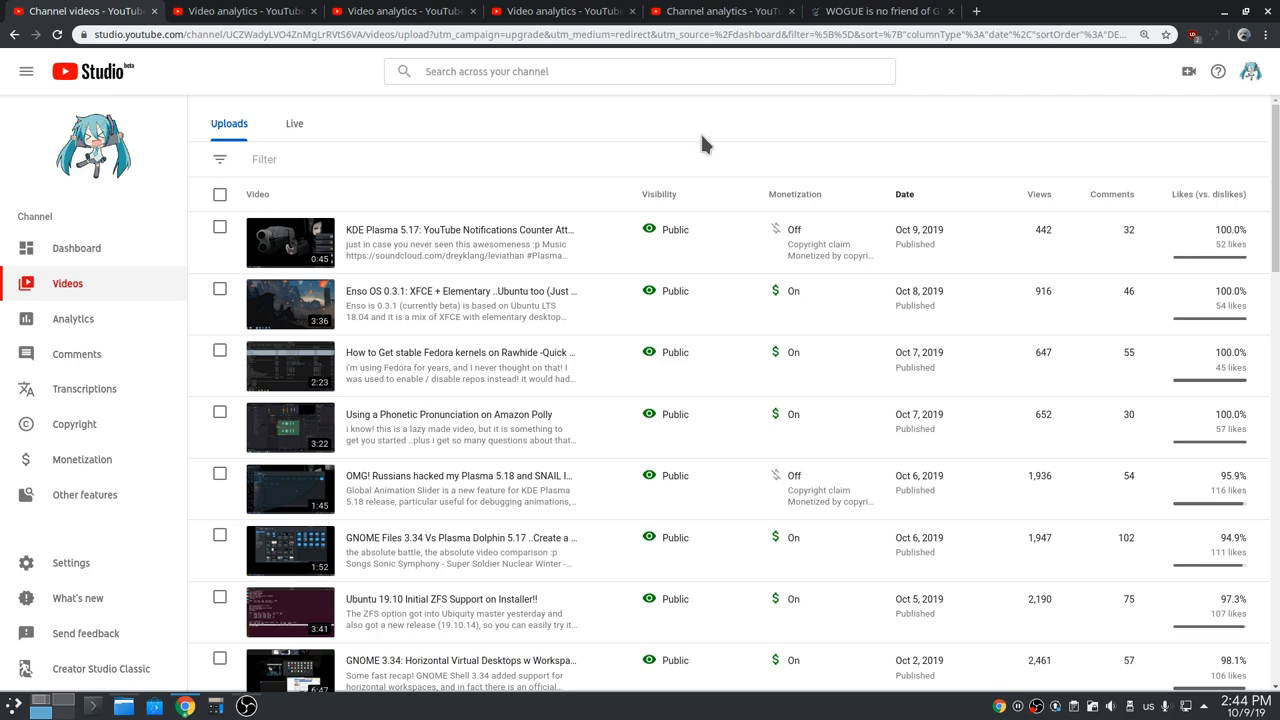
Step: Scroll through the Ubuntu 19.10 ZFS video's overview analytics: 2.2K views, $2.21 revenue
scroll("down", 3)
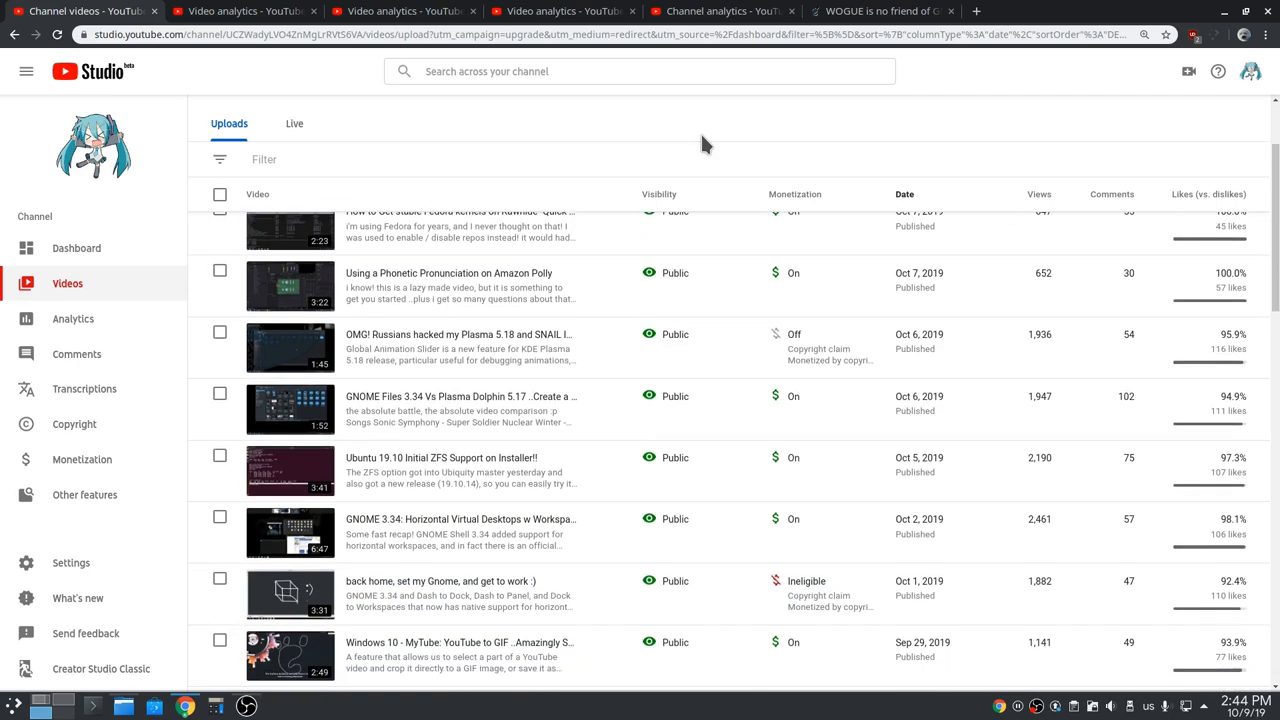
scroll("down", 3)
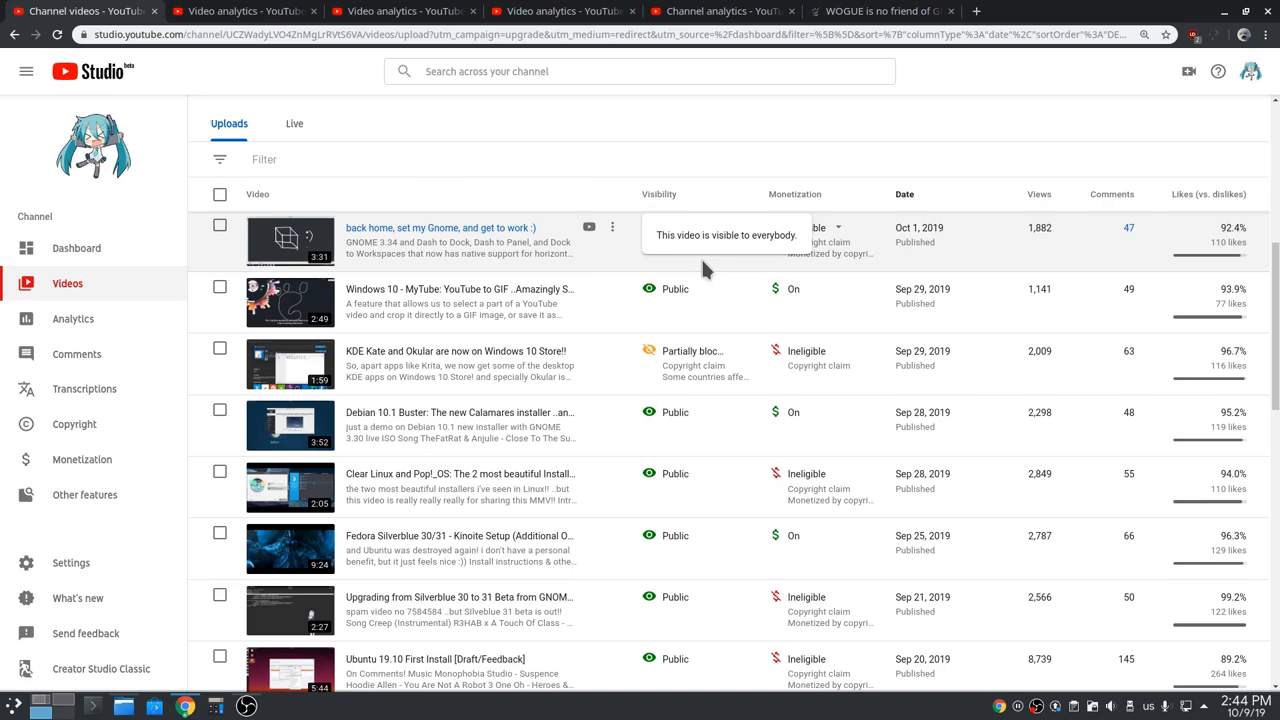
scroll("up", 3)
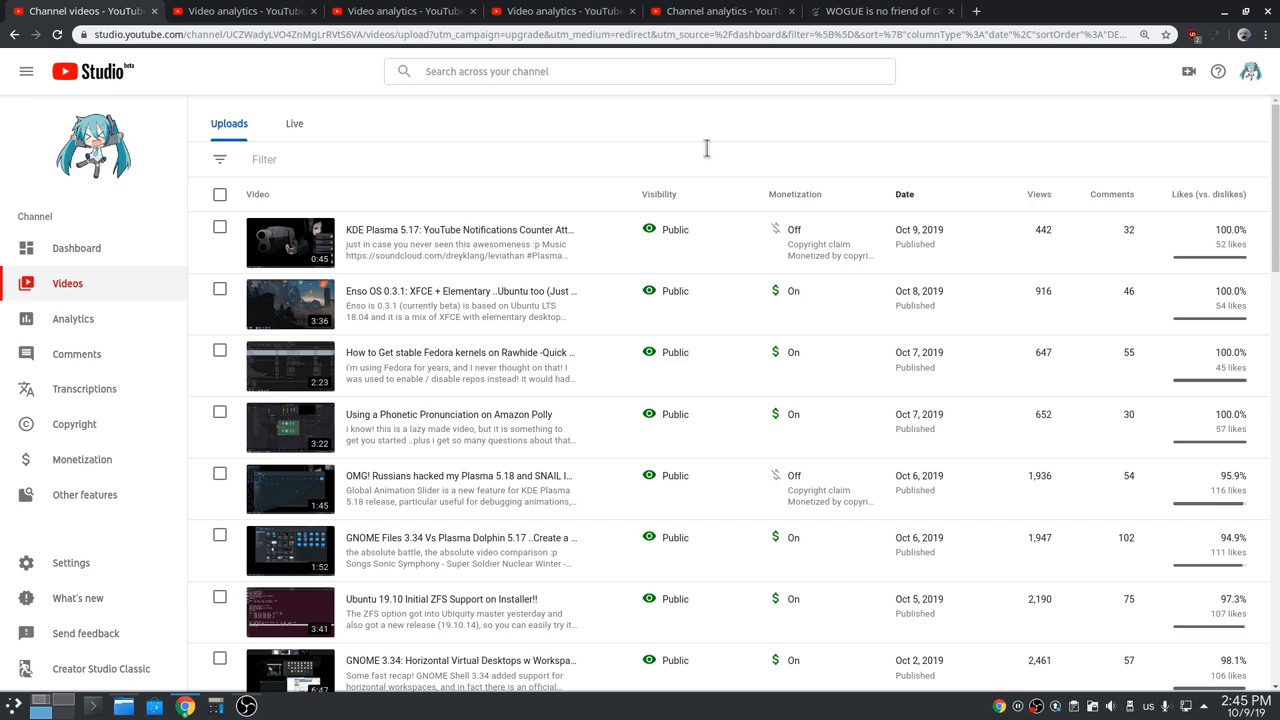
scroll("down", 3)
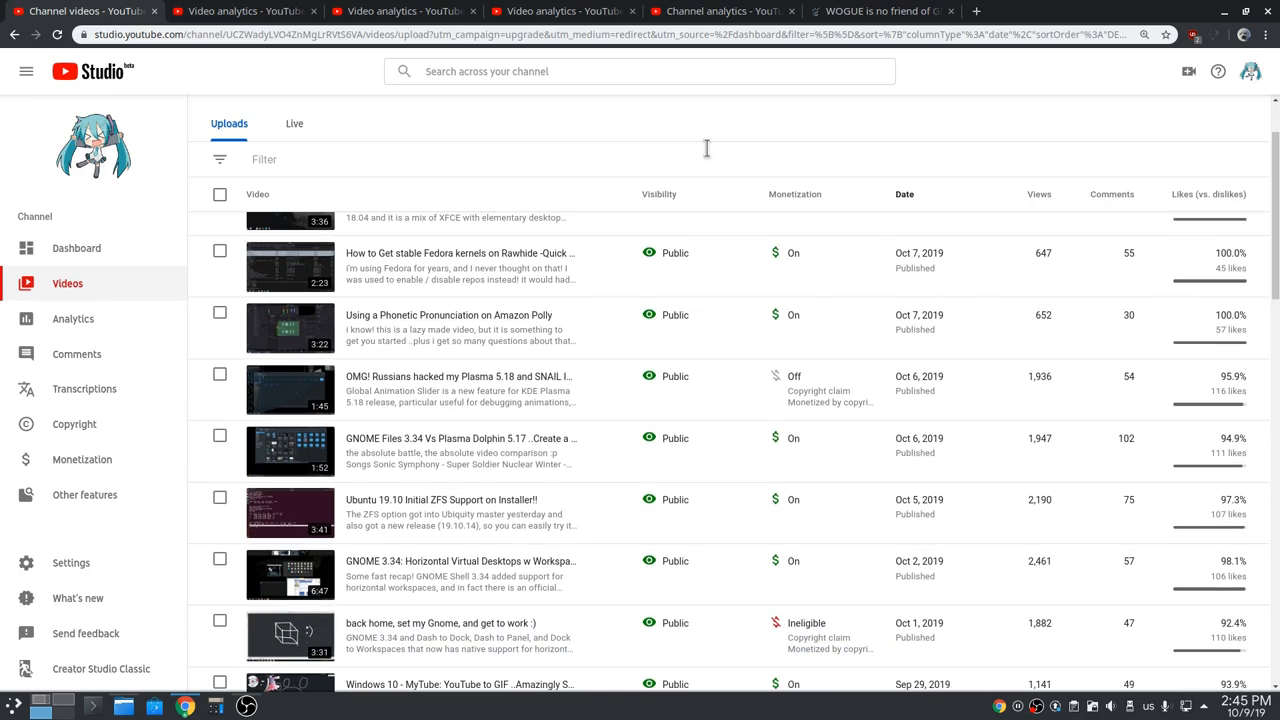
scroll("down", 3)
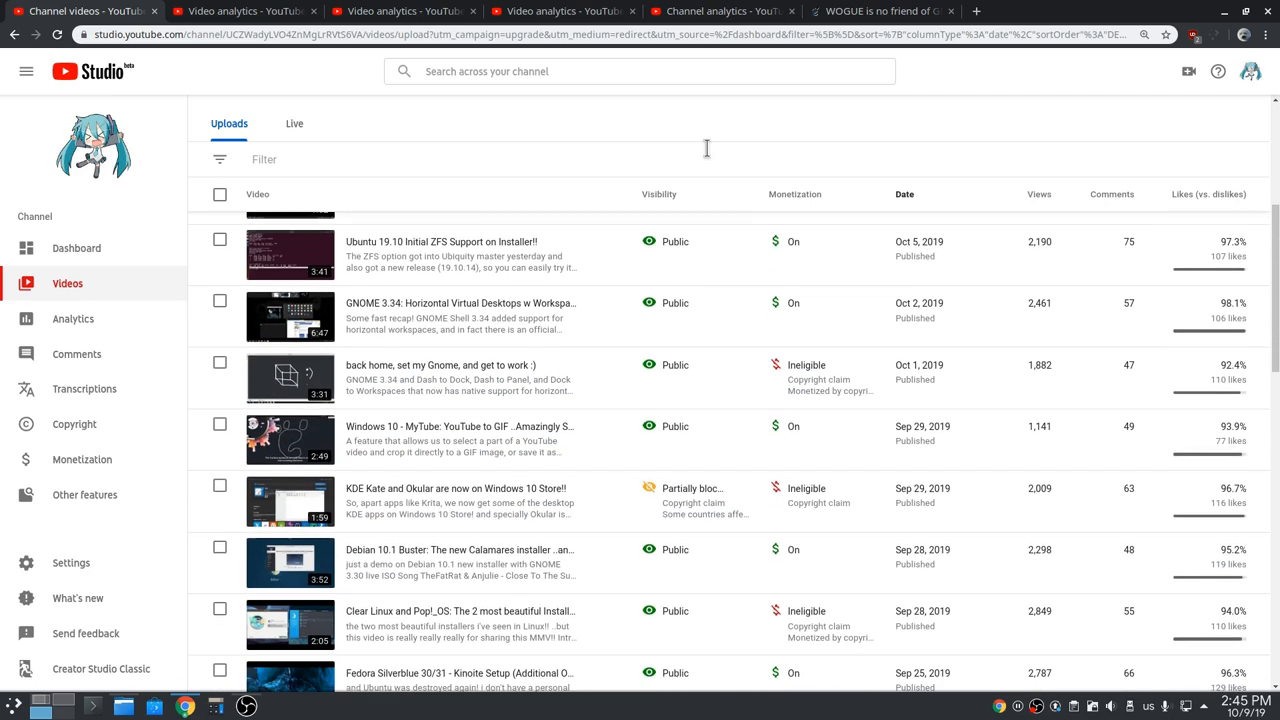
scroll("down", 3)
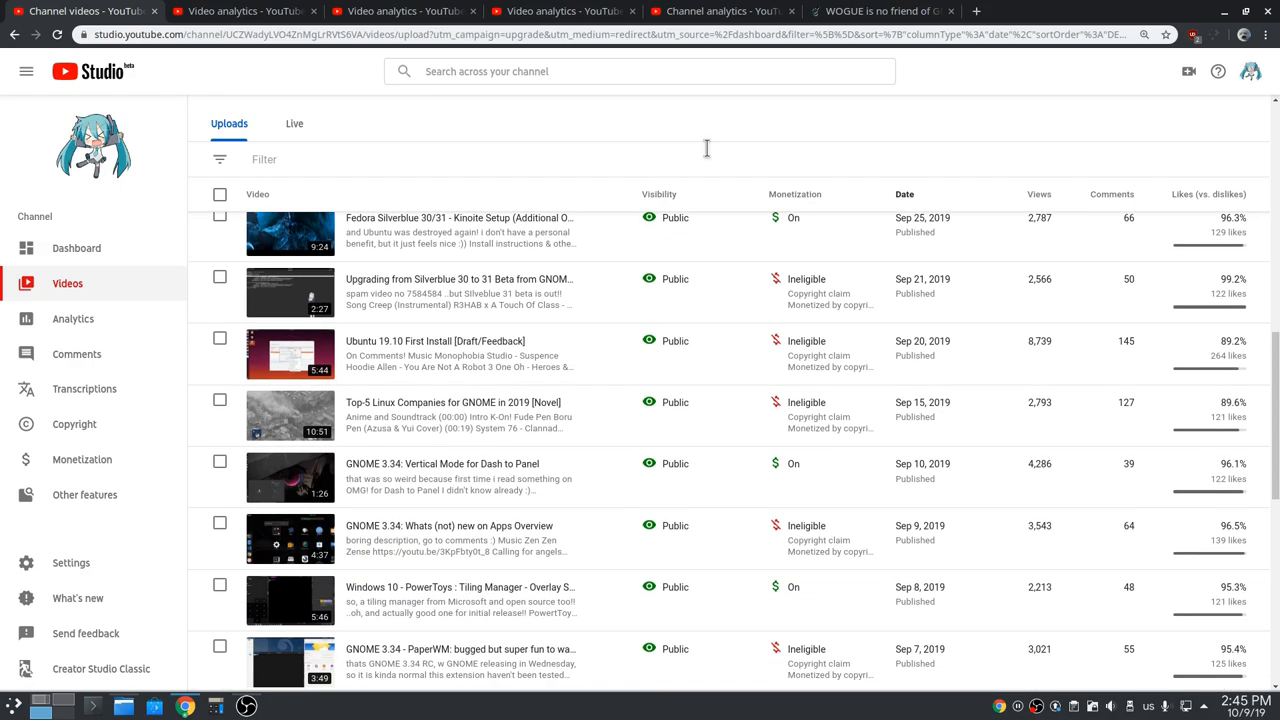
scroll("down", 3)
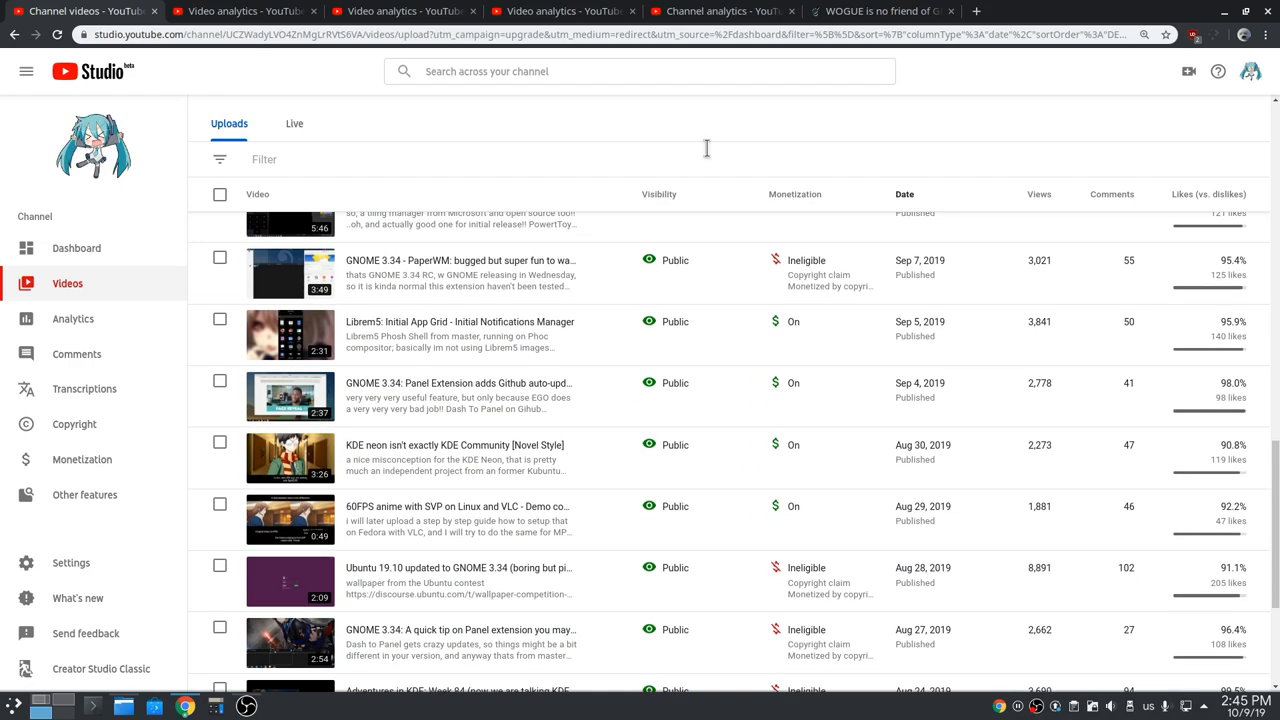
scroll("down", 3)
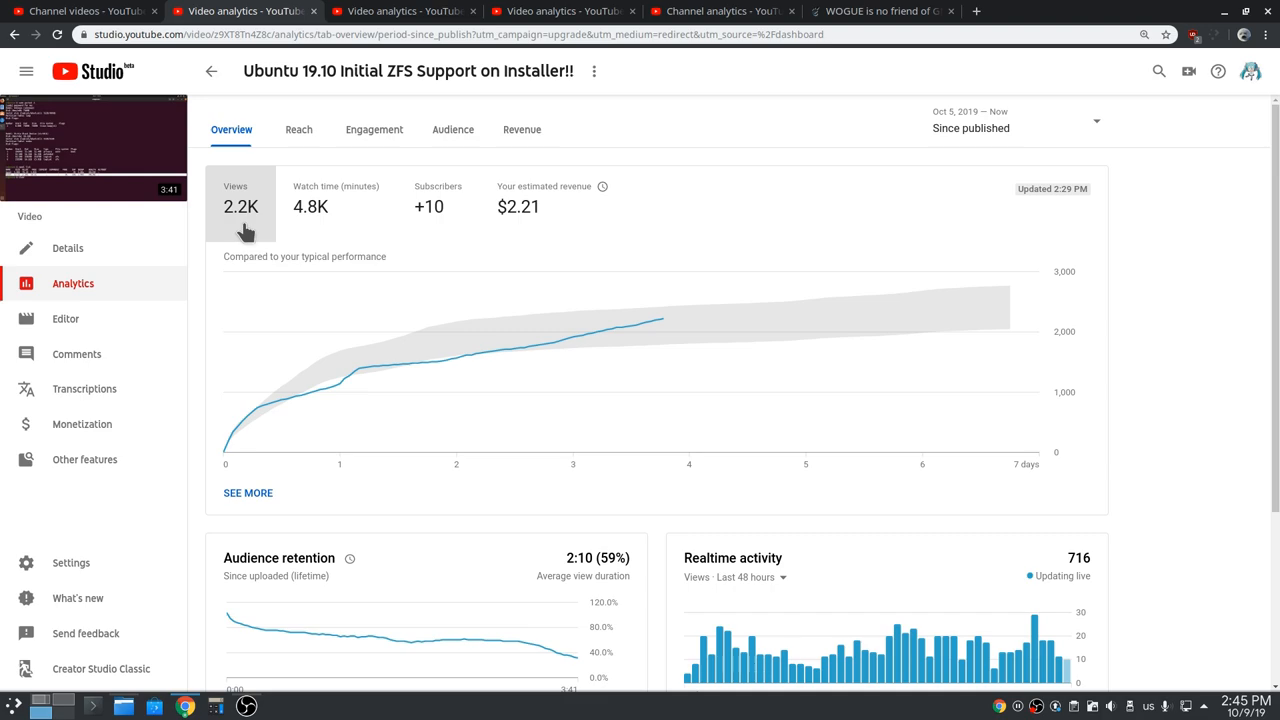
mouse_move(335, 230)
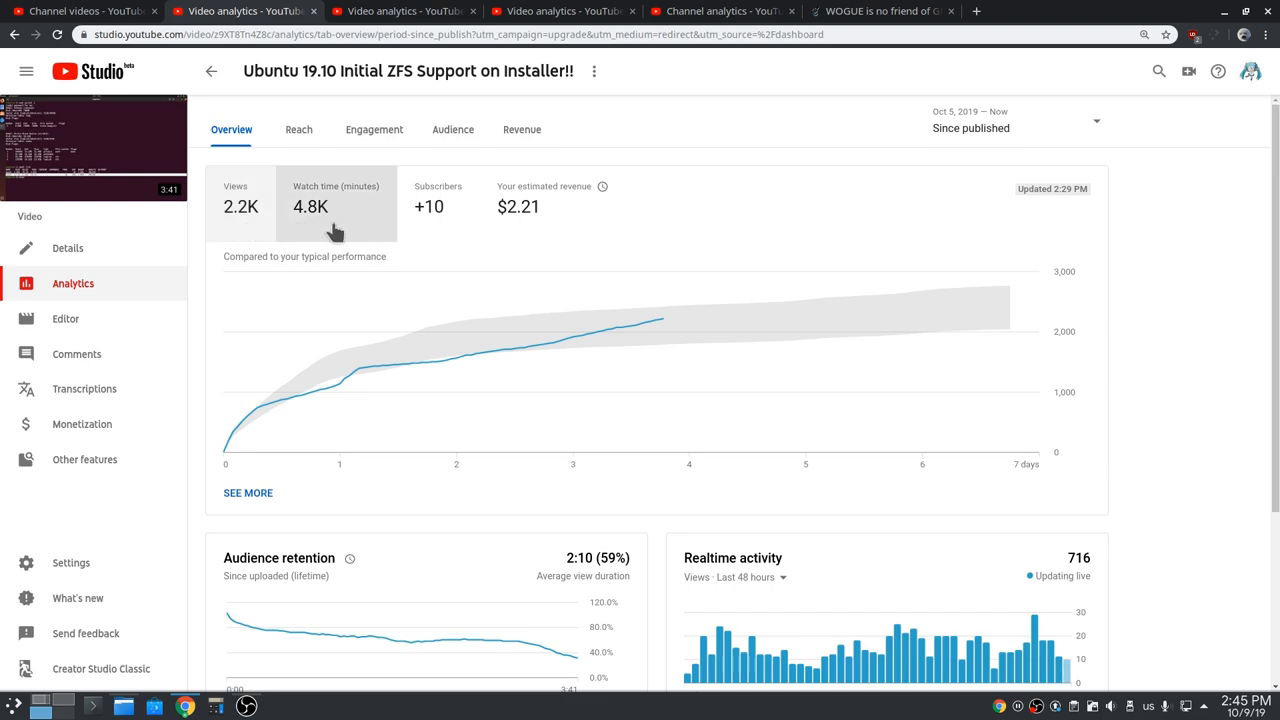
mouse_move(426, 575)
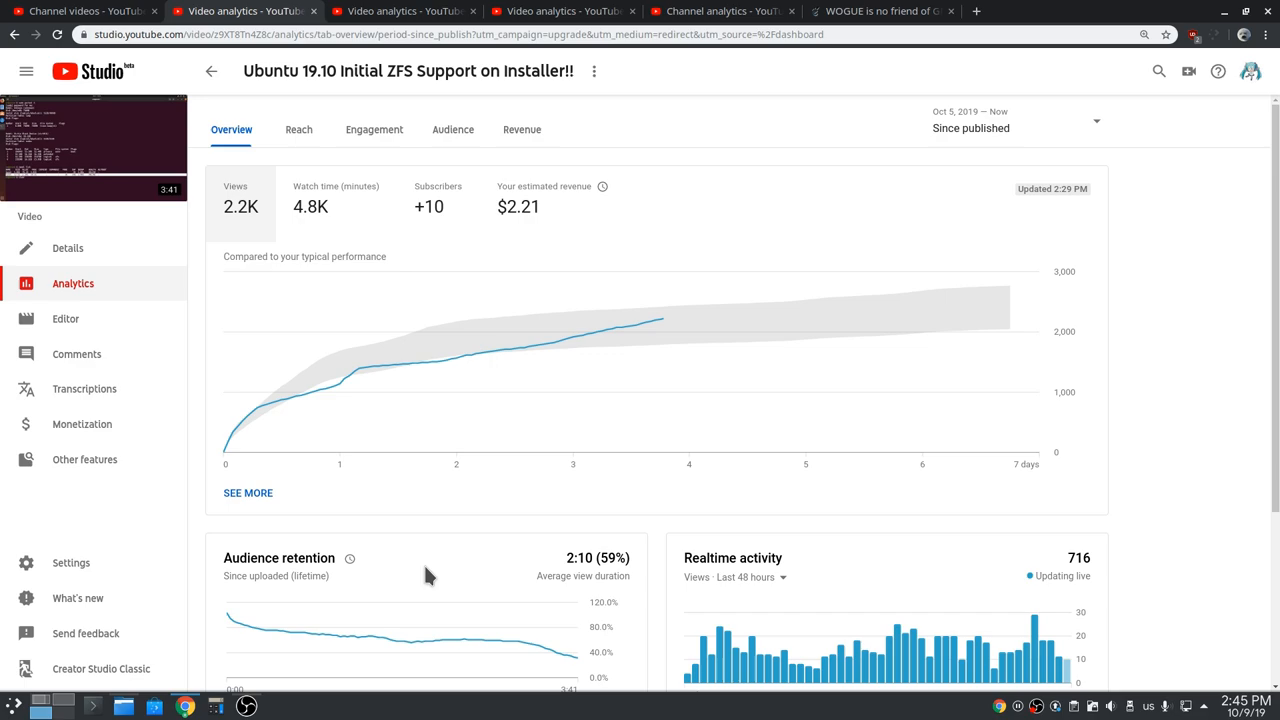
mouse_move(515, 225)
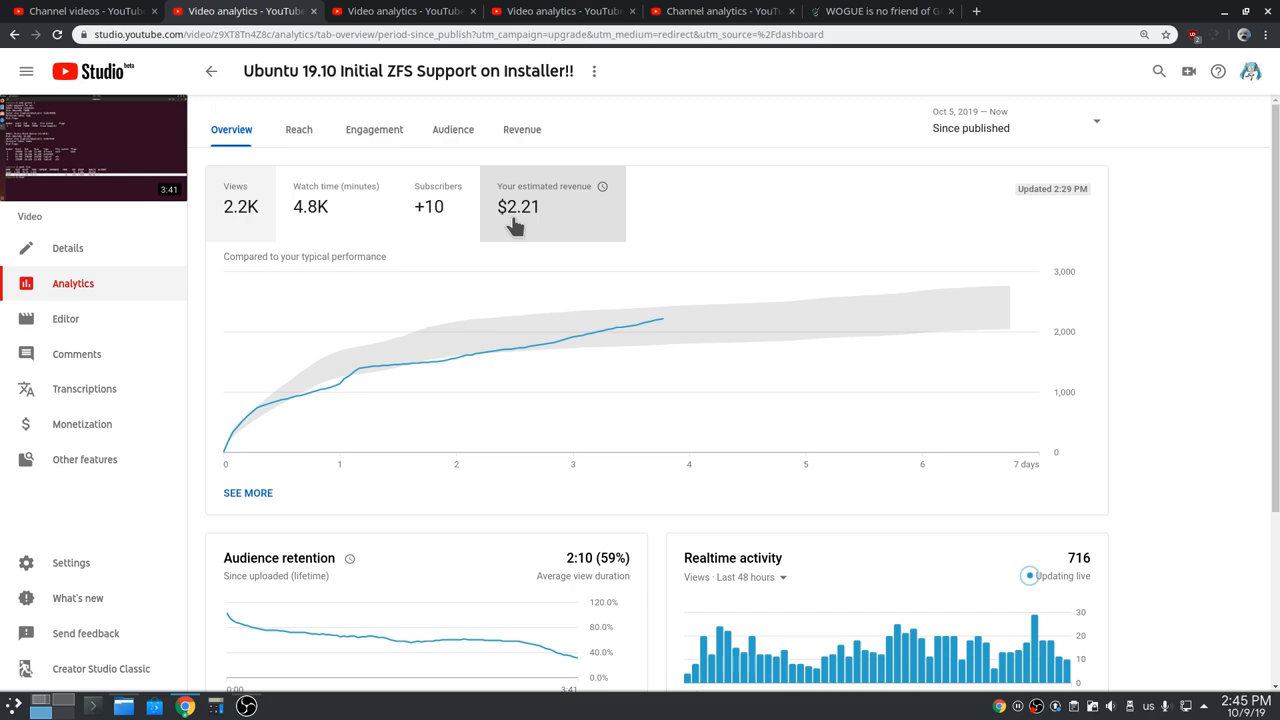
mouse_move(378, 25)
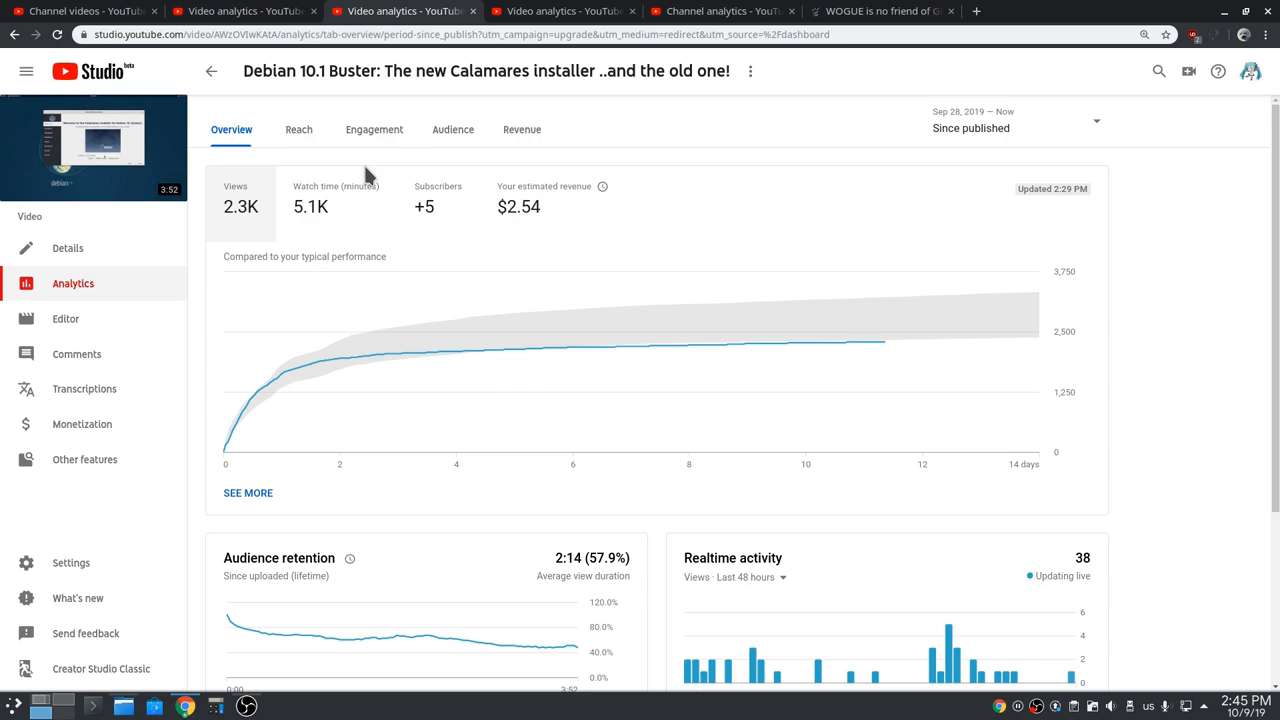
mouse_move(363, 233)
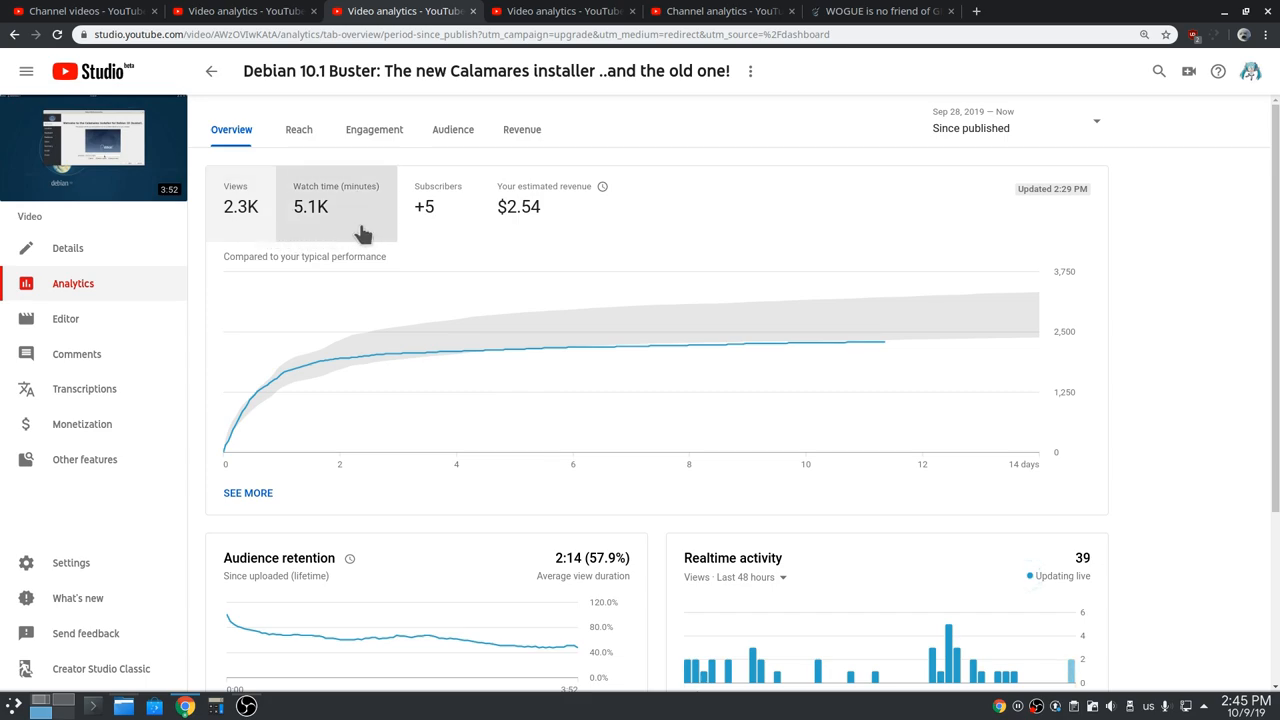
mouse_move(553, 206)
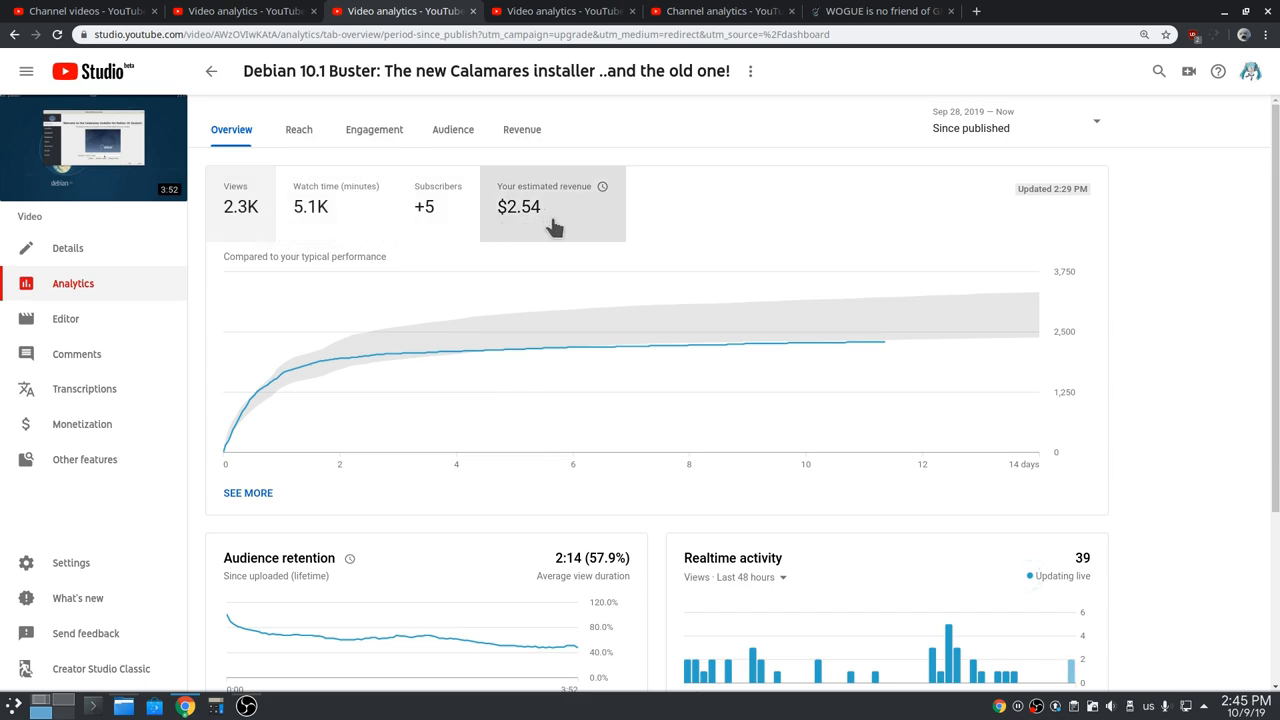
mouse_move(565, 25)
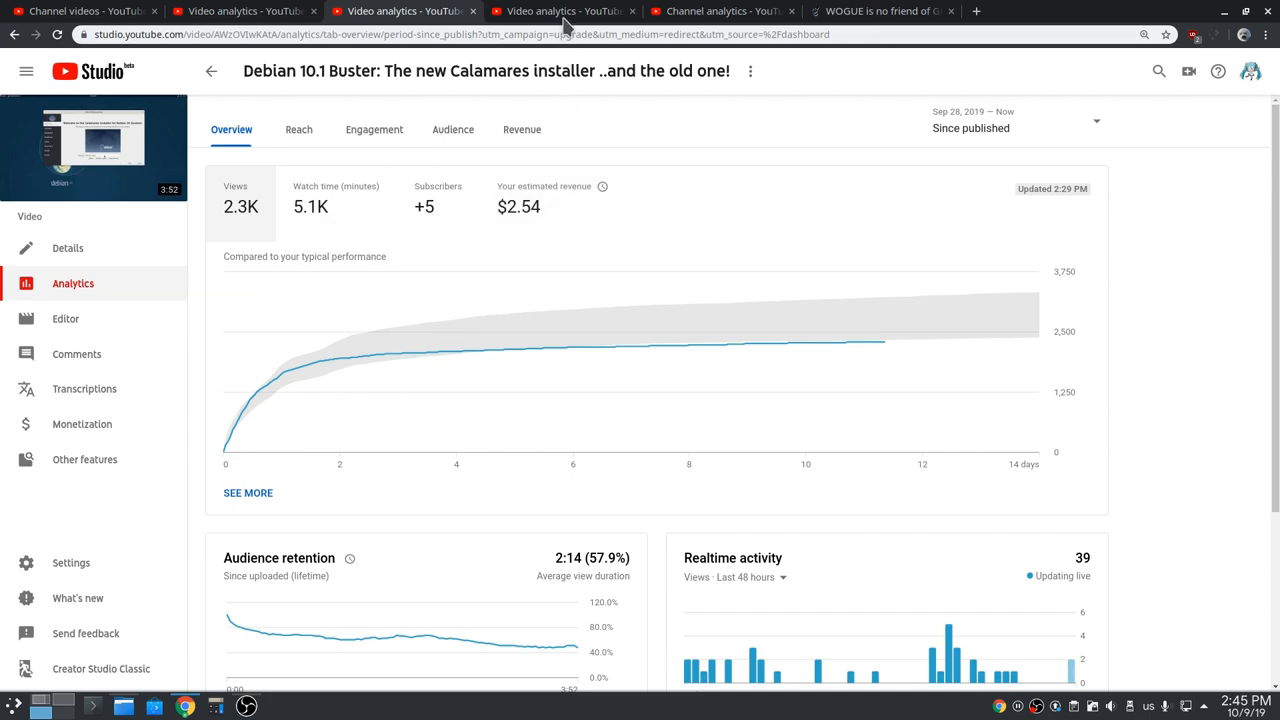
Step: Show the Fedora Silverblue Kinoite Setup overview: 10.2K watch-time minutes, +9 subscribers, $3.31
left_click(565, 11)
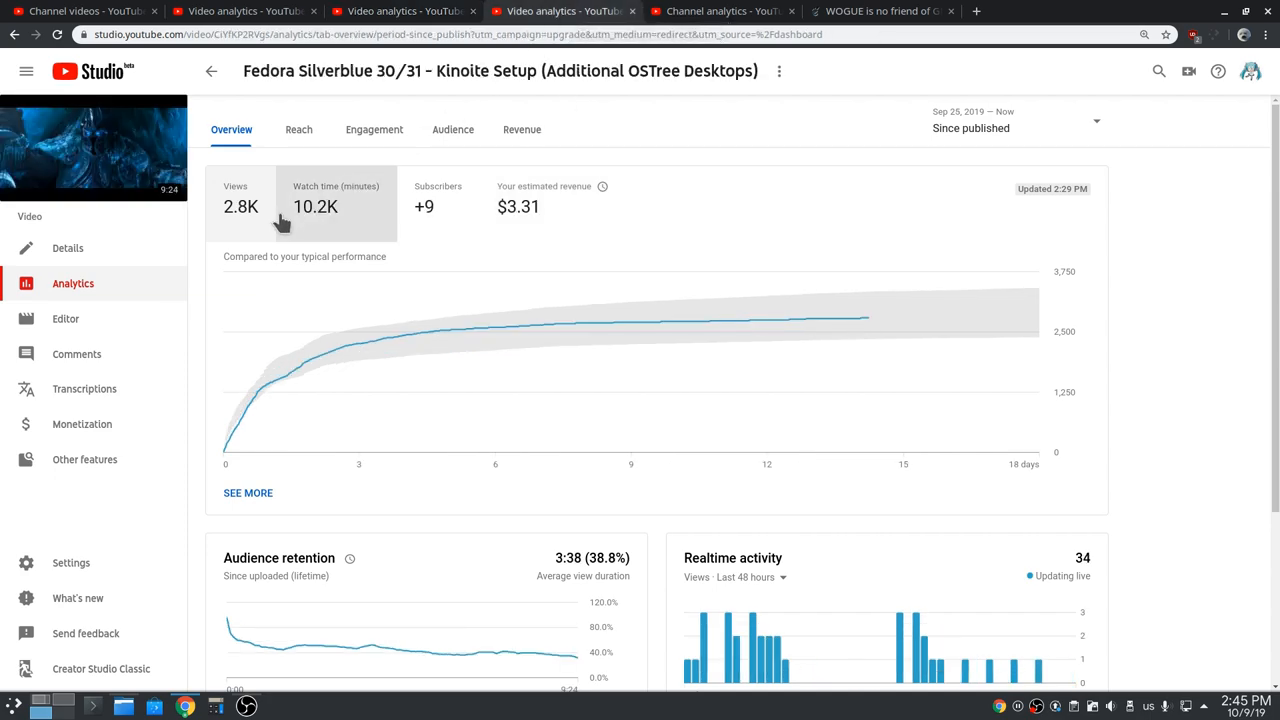
mouse_move(378, 224)
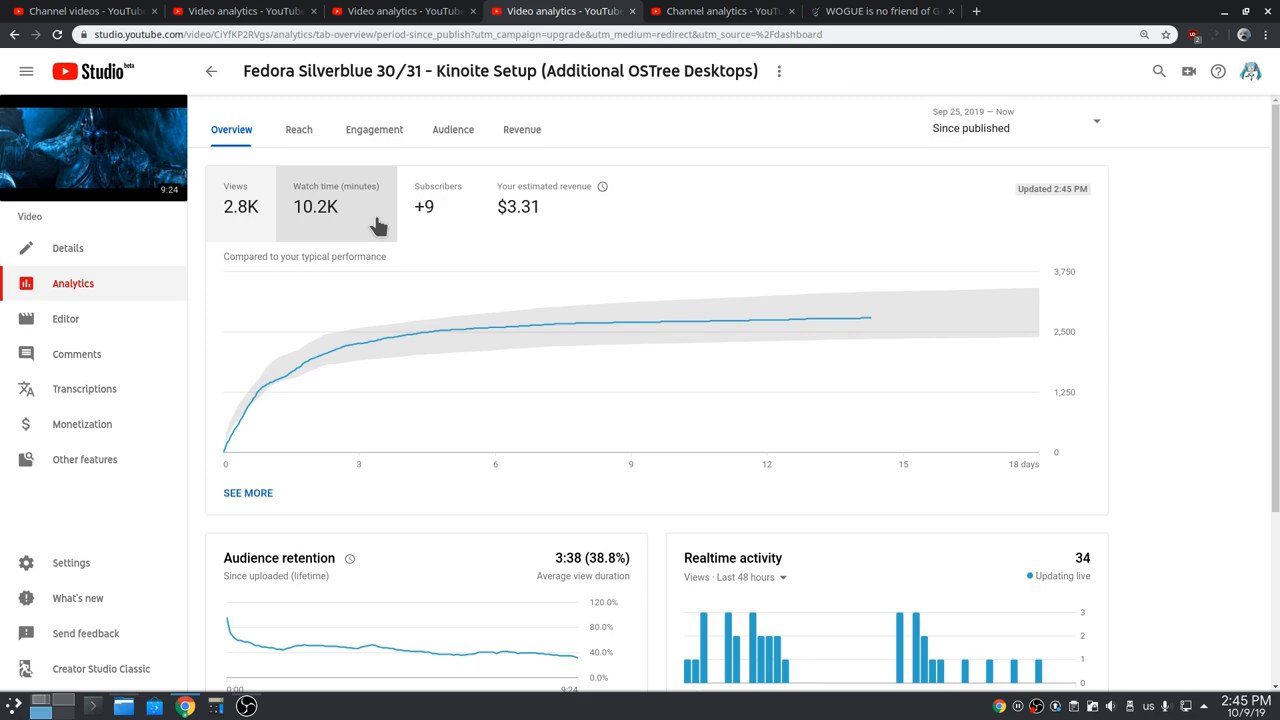
mouse_move(531, 232)
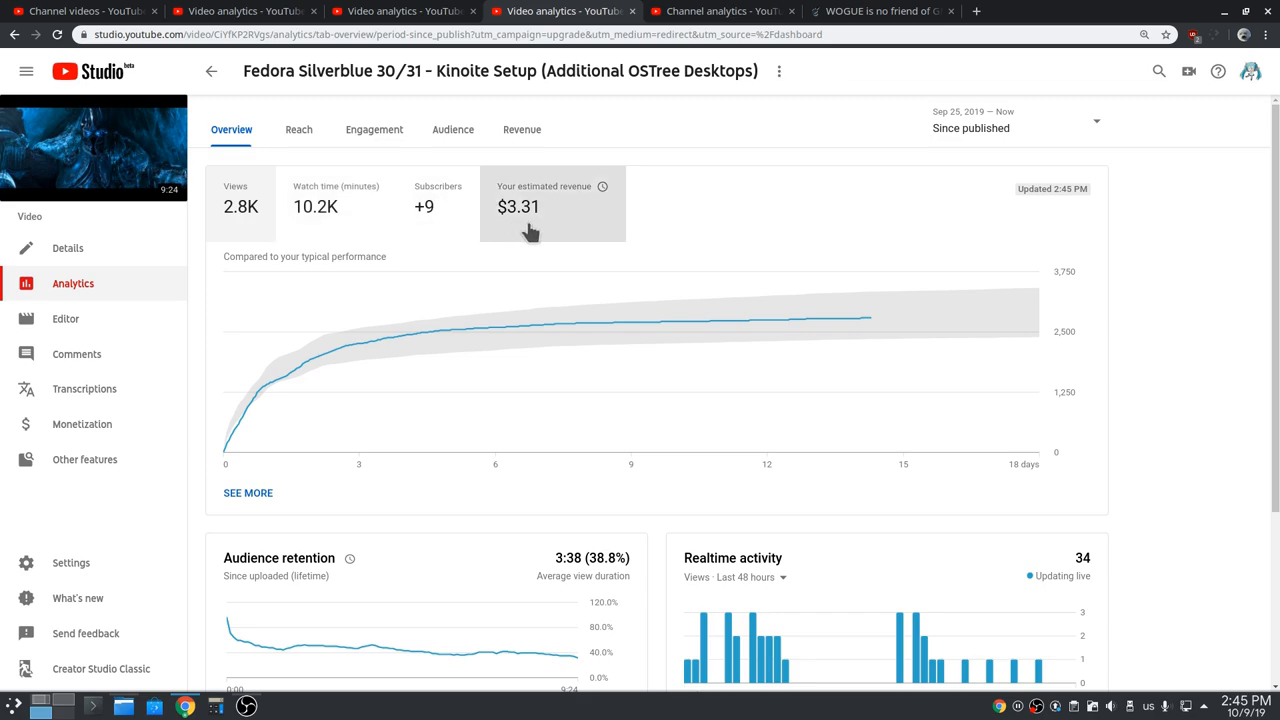
mouse_move(564, 203)
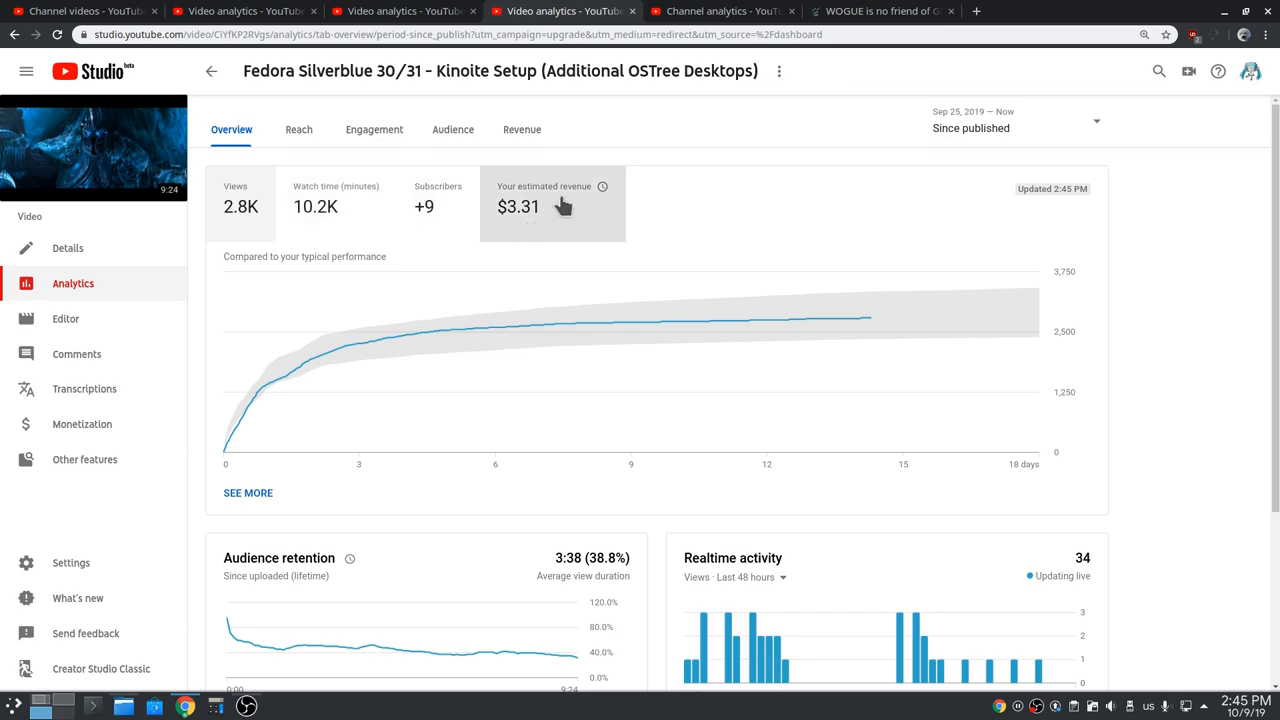
mouse_move(680, 143)
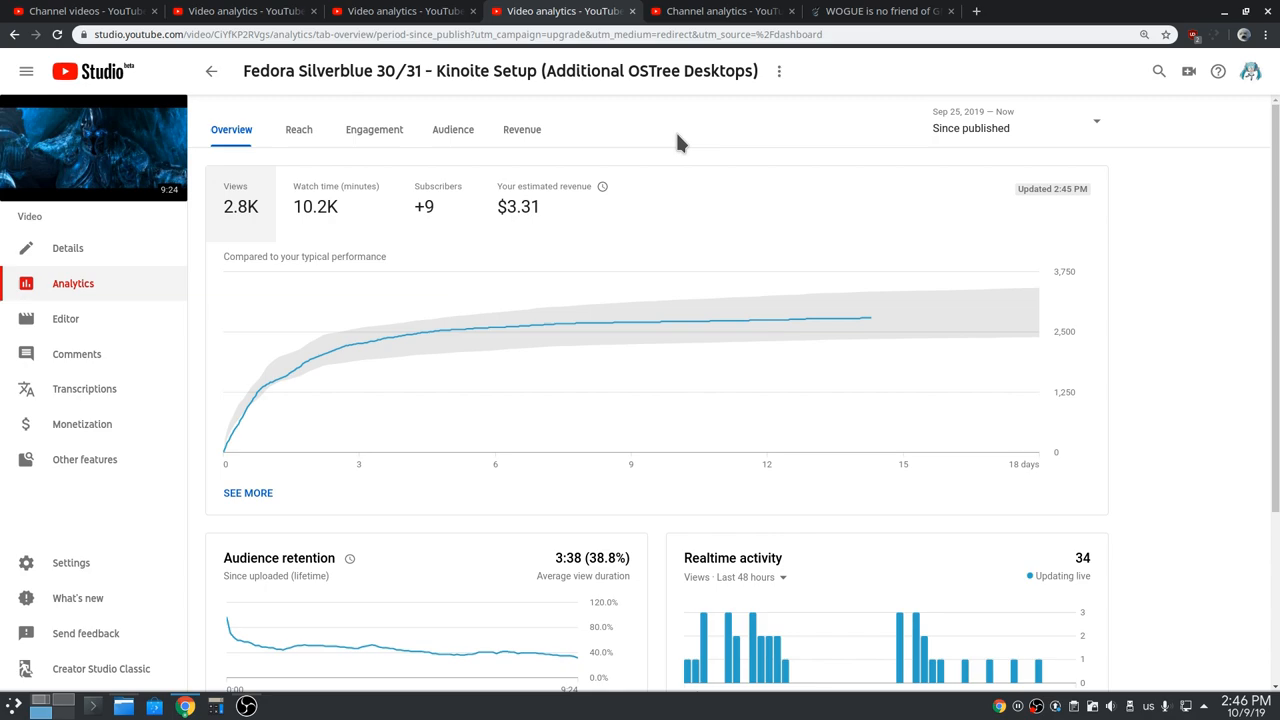
mouse_move(685, 33)
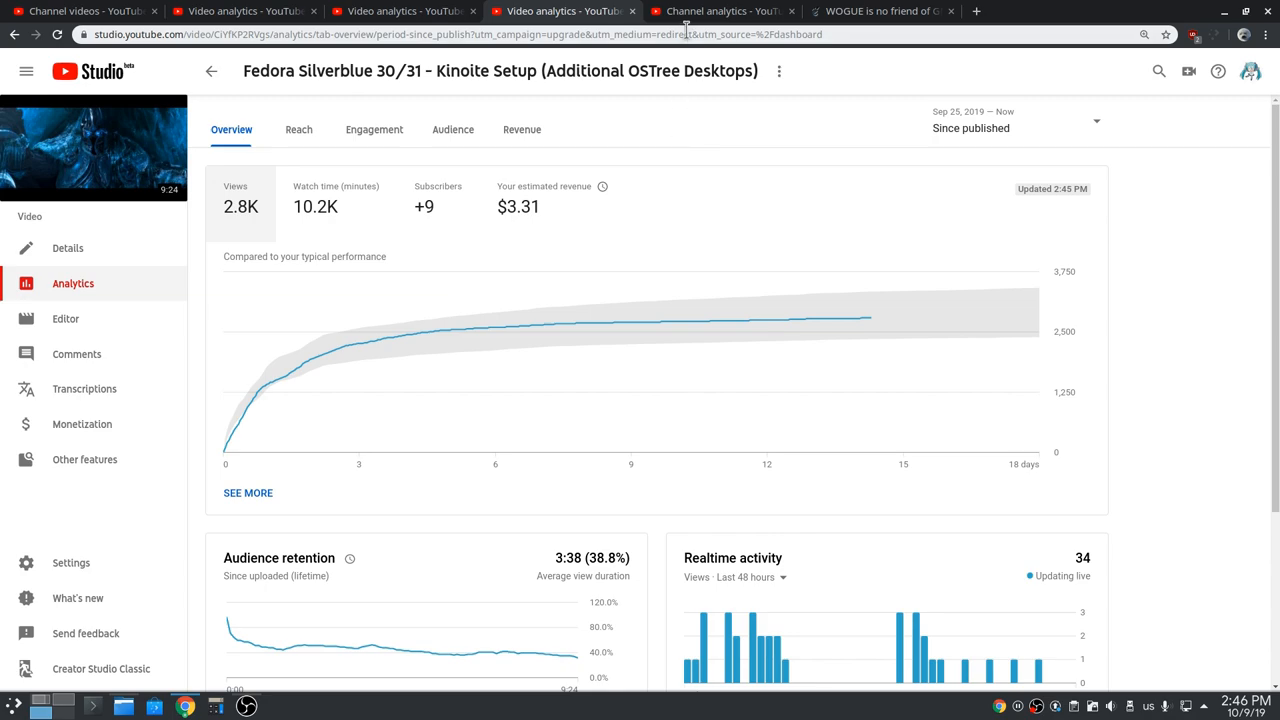
Step: Plot only the 'baby wogue' and 'wogue' search terms in channel traffic-source analytics
left_click(720, 11)
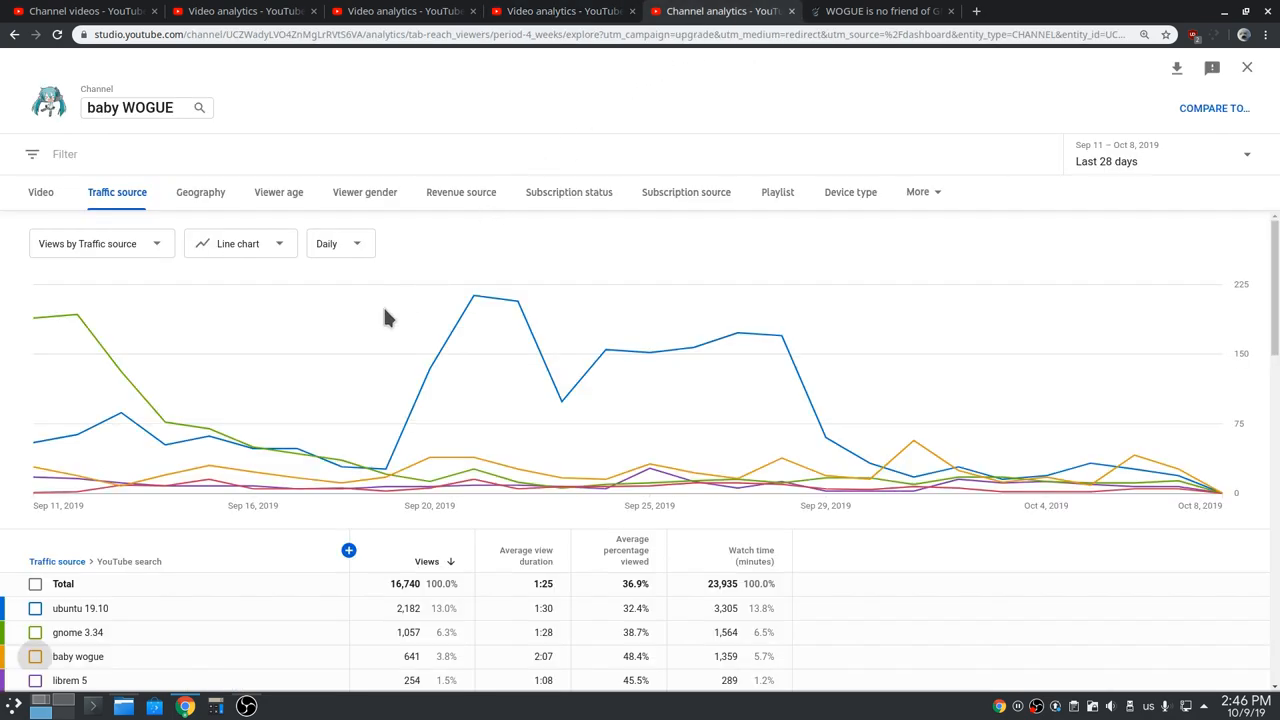
left_click(35, 656)
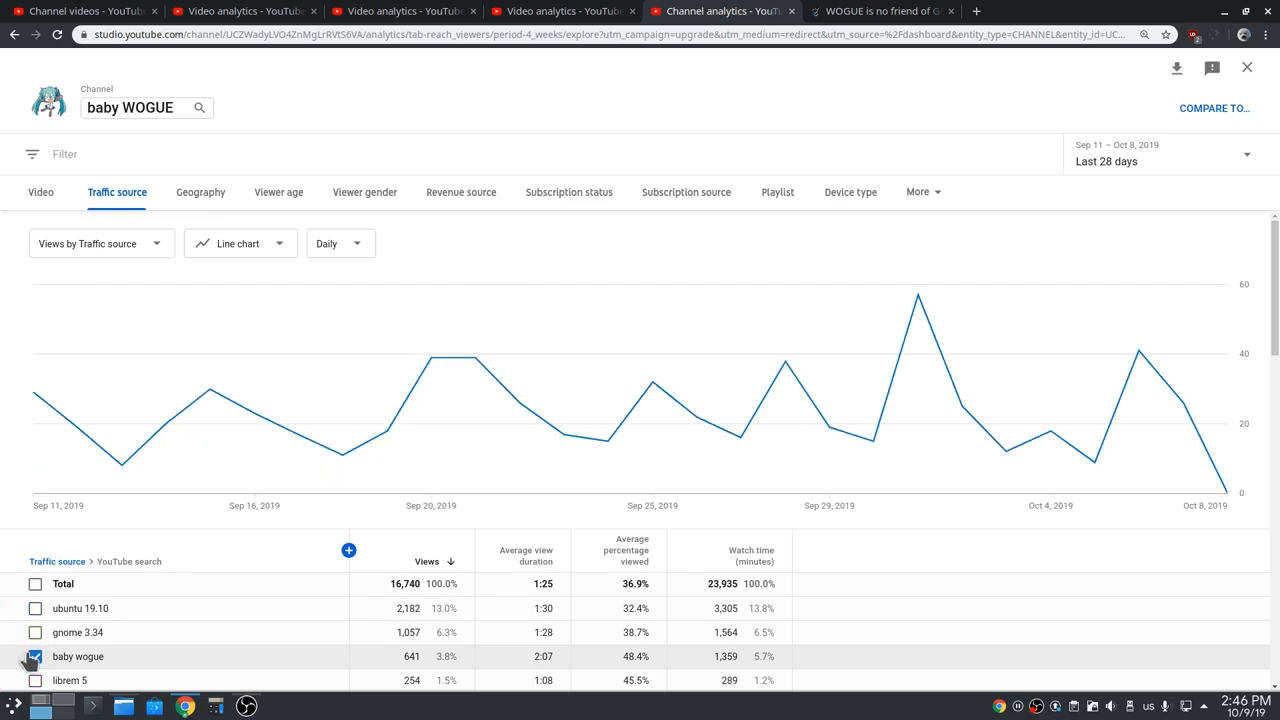
scroll("down", 3)
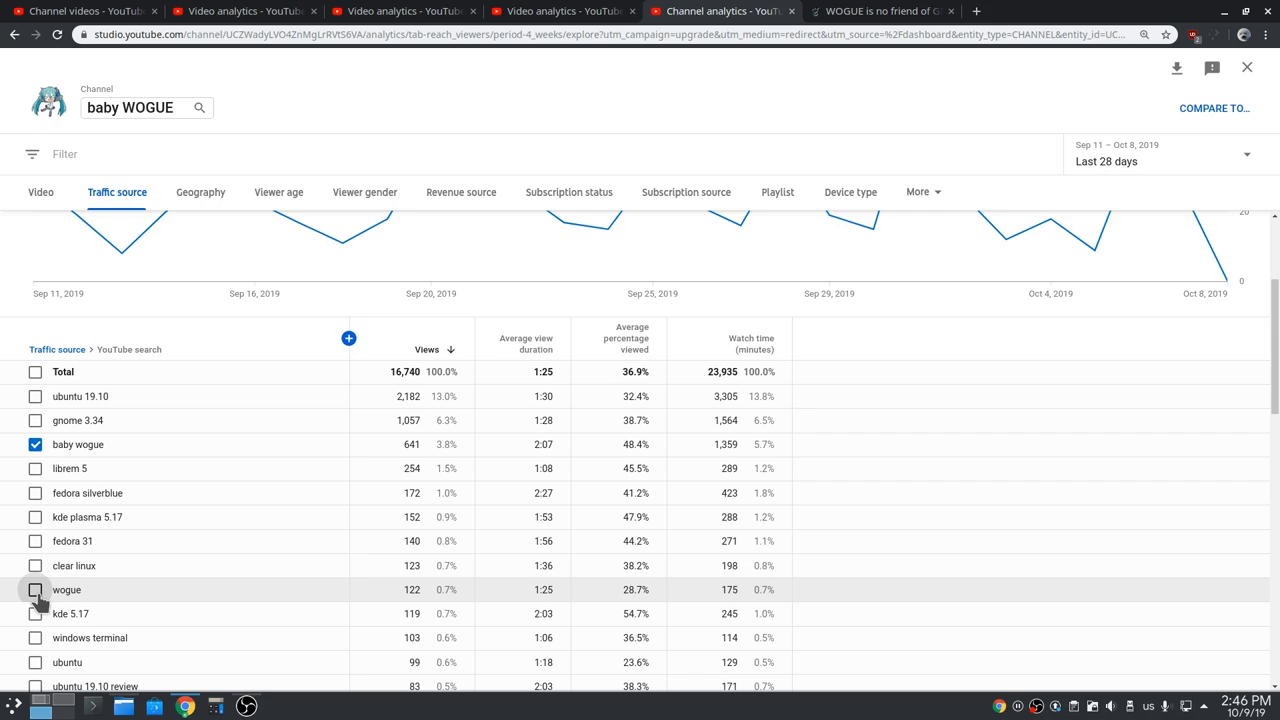
left_click(35, 589)
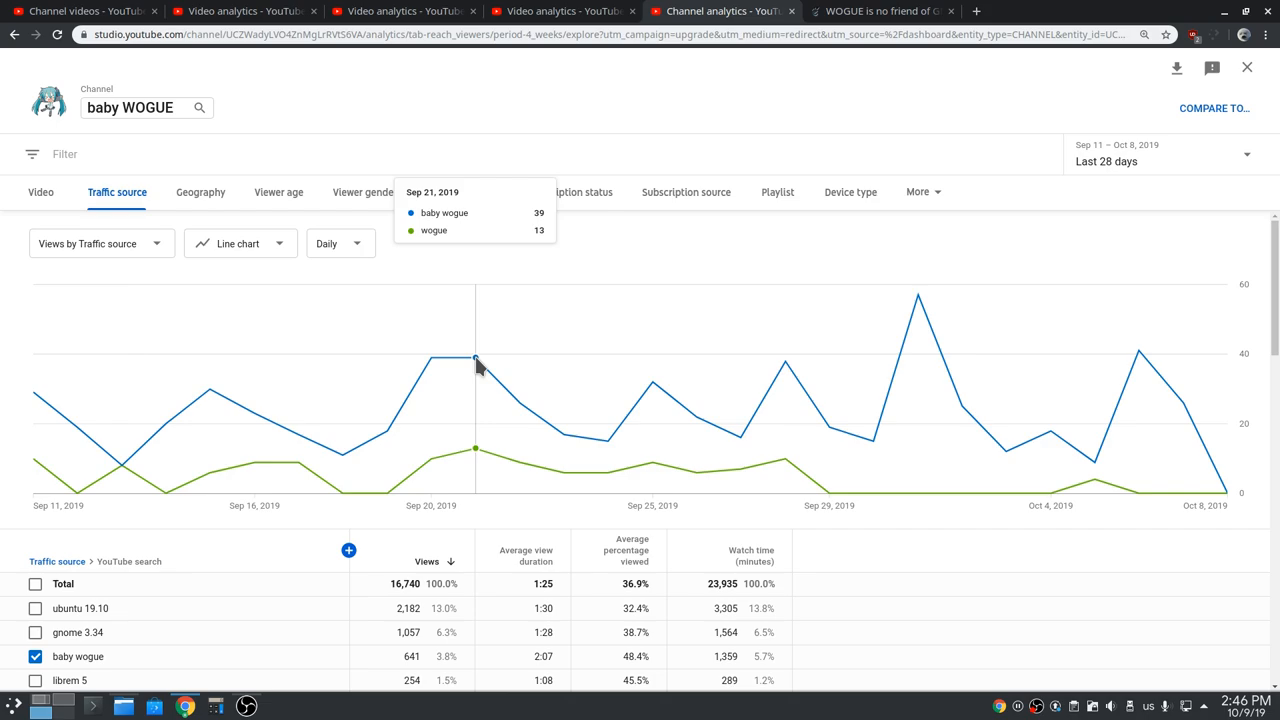
mouse_move(910, 307)
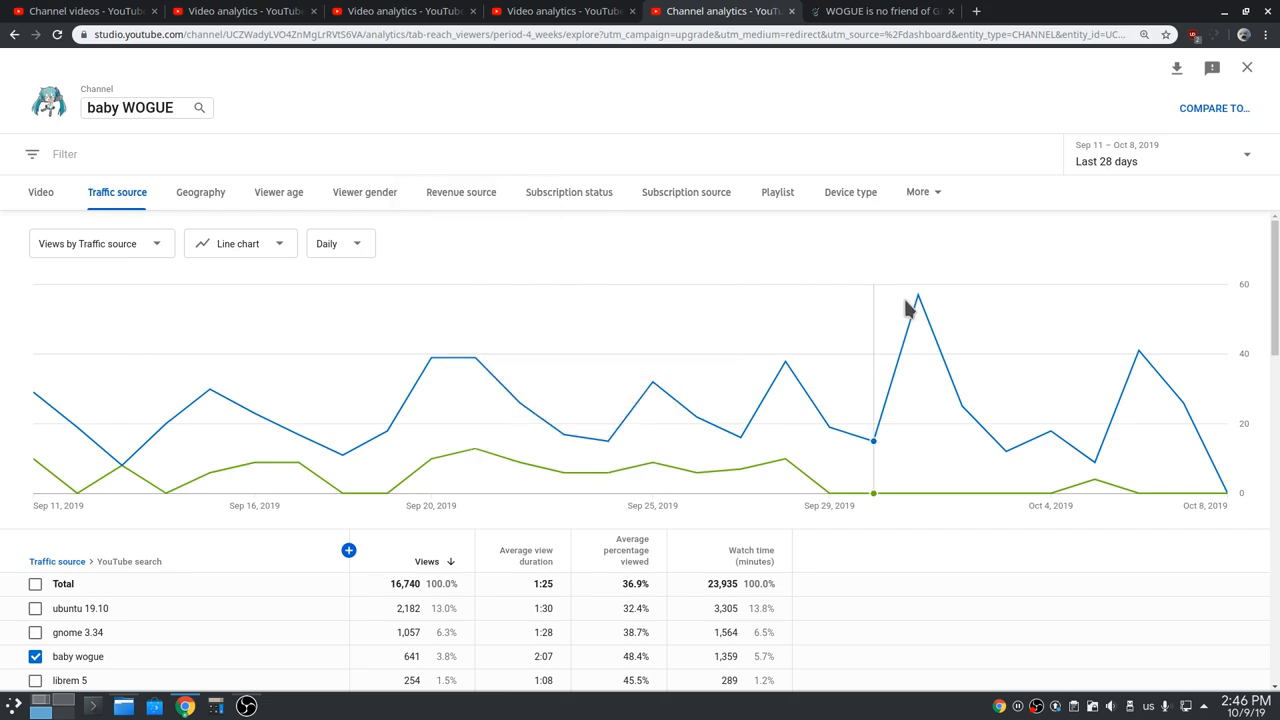
mouse_move(917, 300)
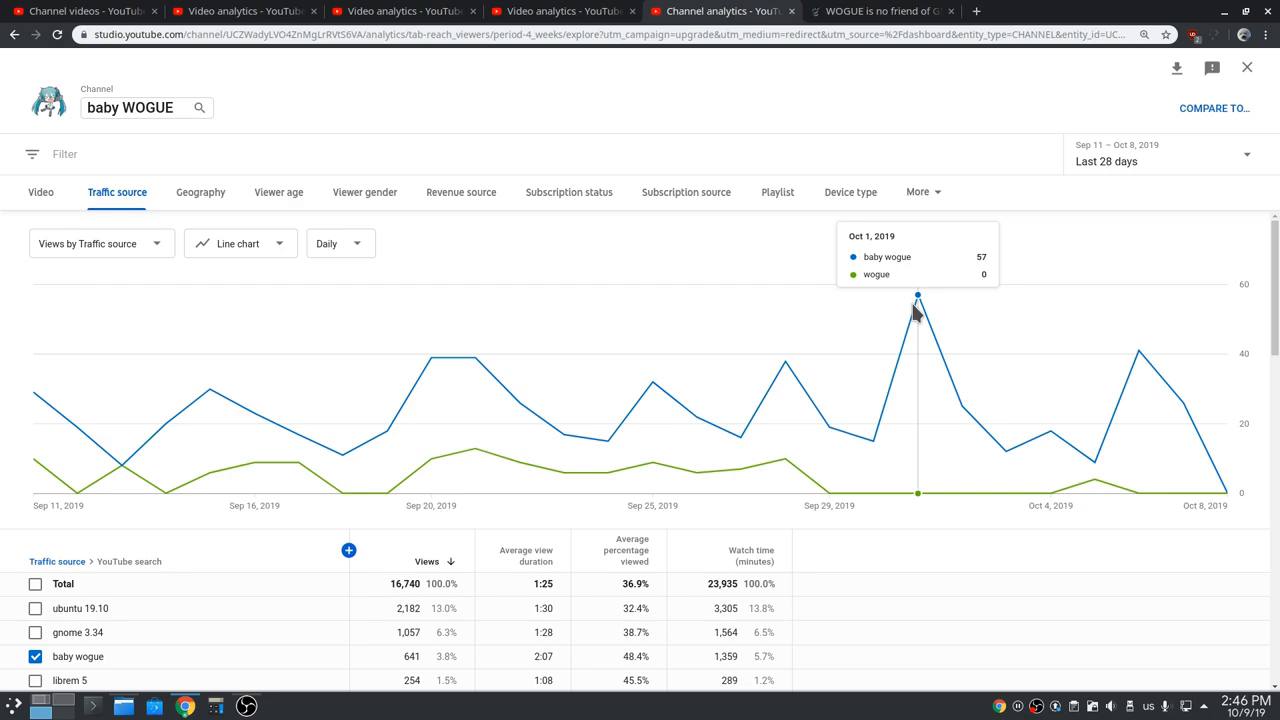
mouse_move(855, 81)
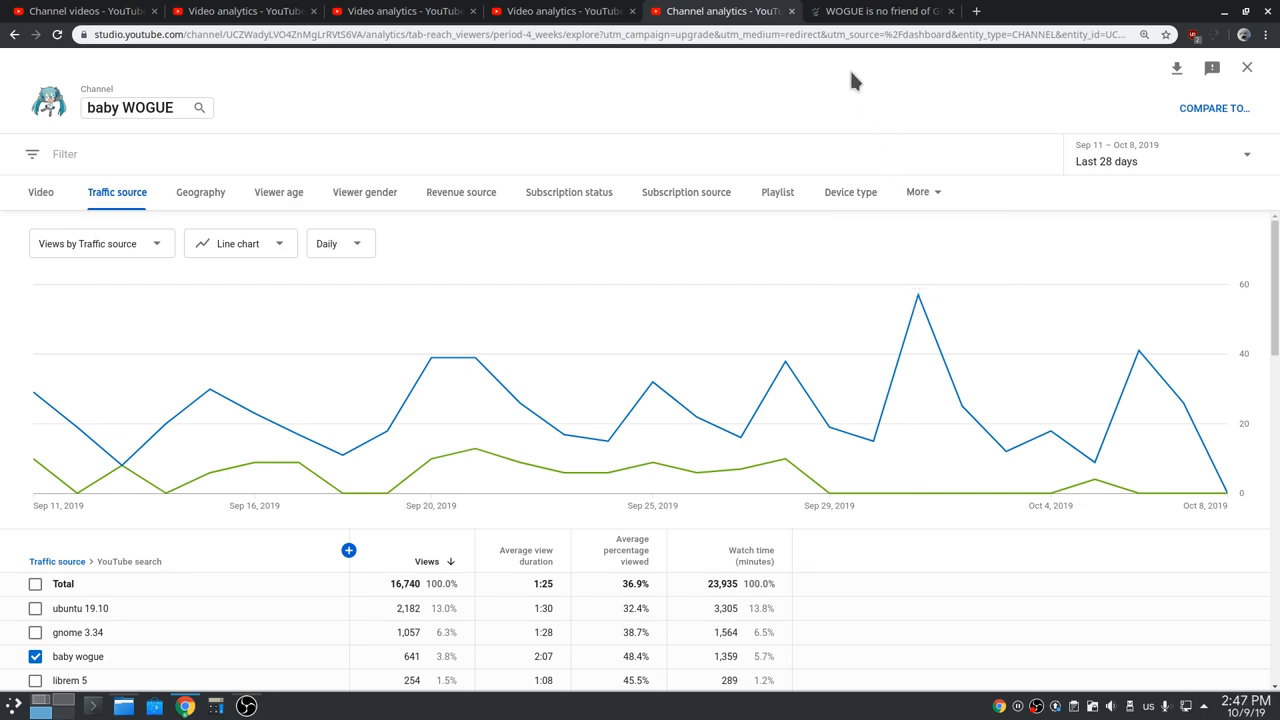
Step: Show the 'WOGUE is no friend of GNOME' post, select its headline, and open DevTools
left_click(880, 11)
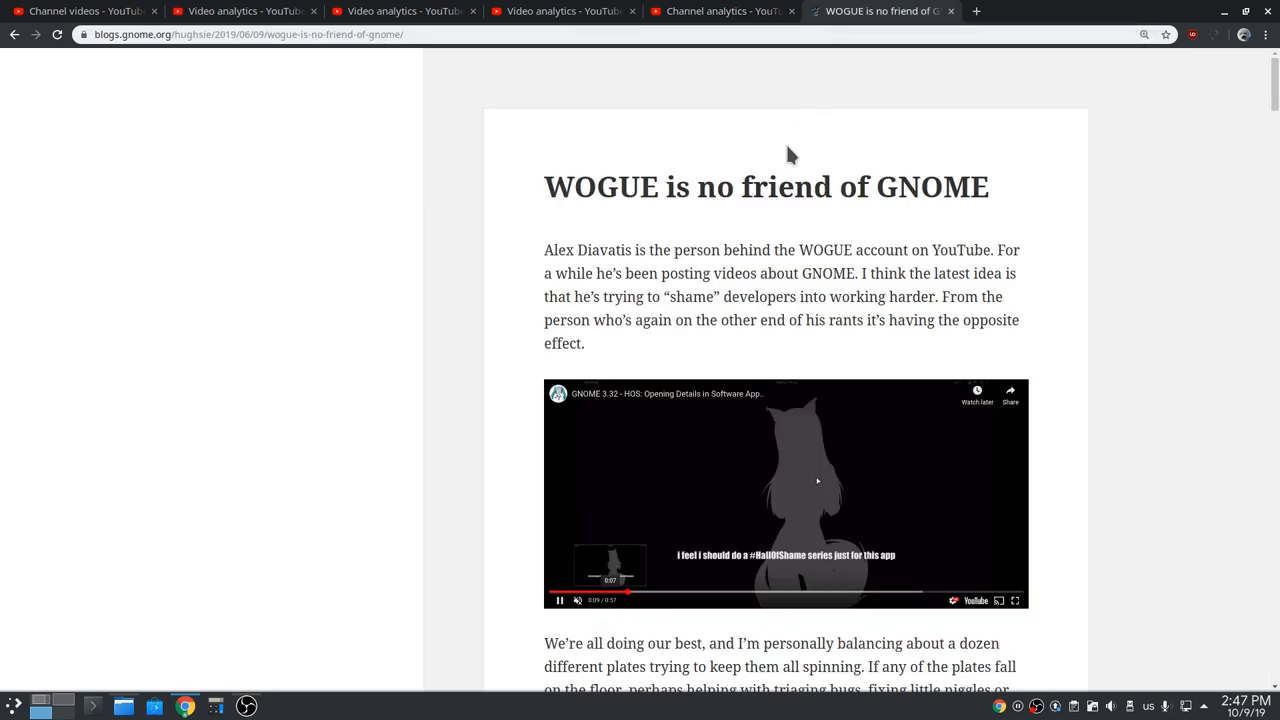
triple_click(766, 187)
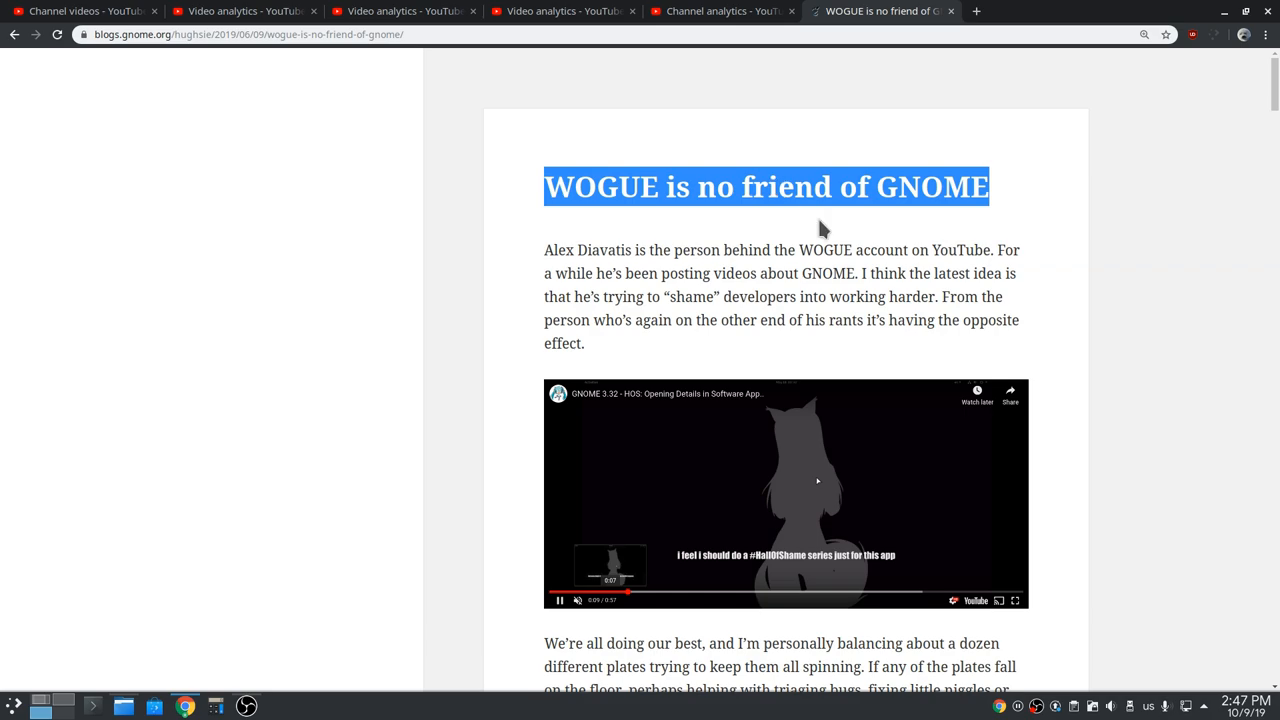
key("f12")
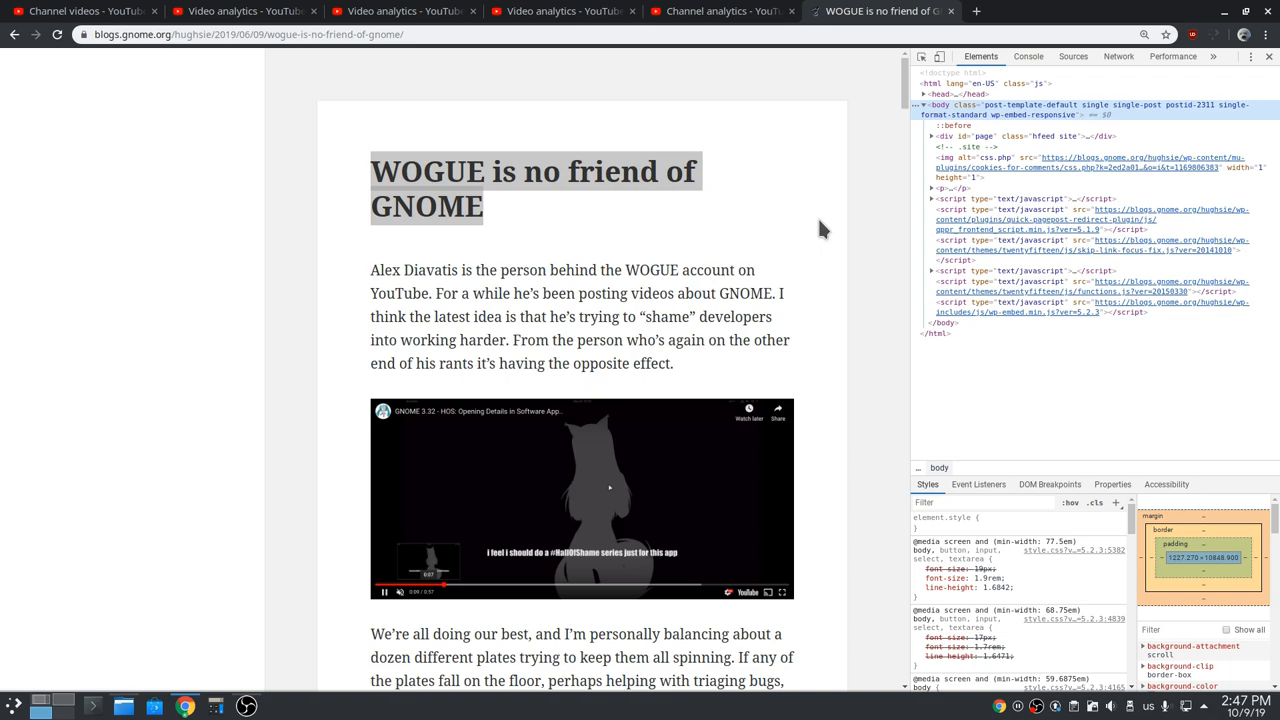